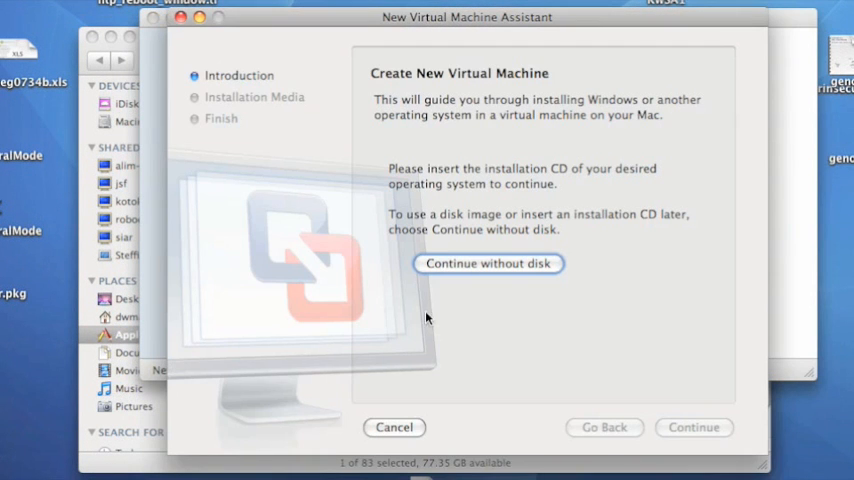
Continue without a disc and pick the FreeBSD 7.2-RELEASE-i386-disc1.iso image as installation media.
left_click(488, 263)
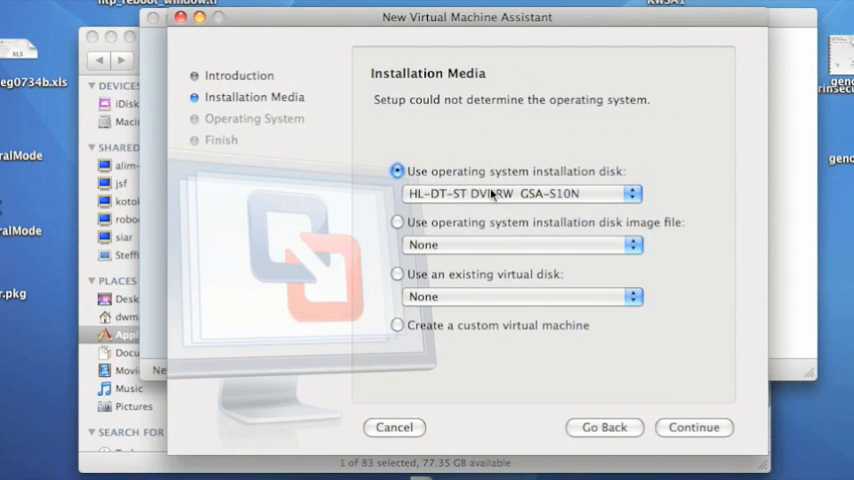
mouse_move(485, 233)
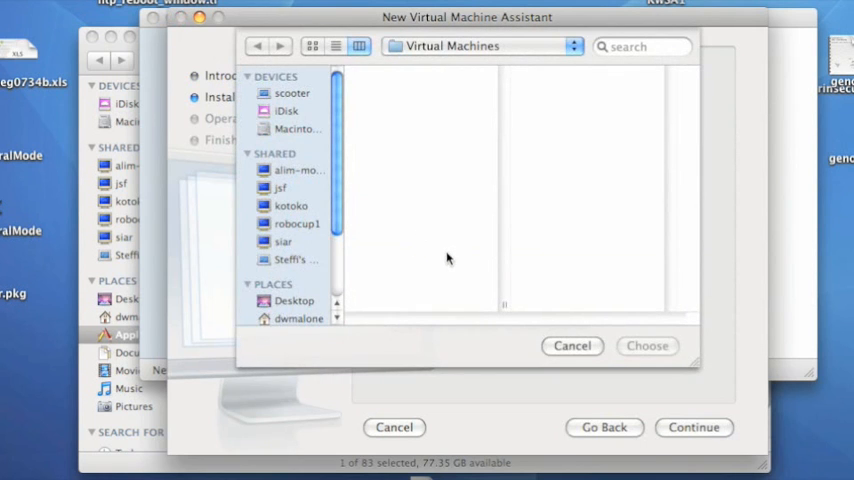
mouse_move(481, 222)
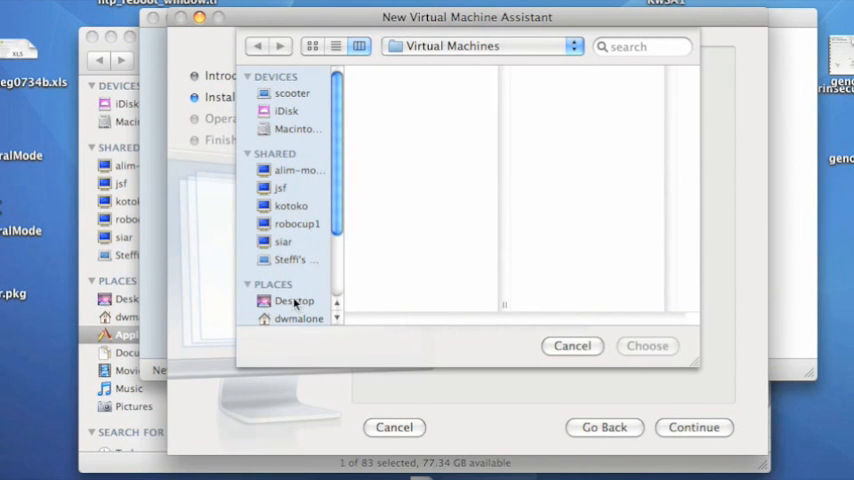
left_click(299, 318)
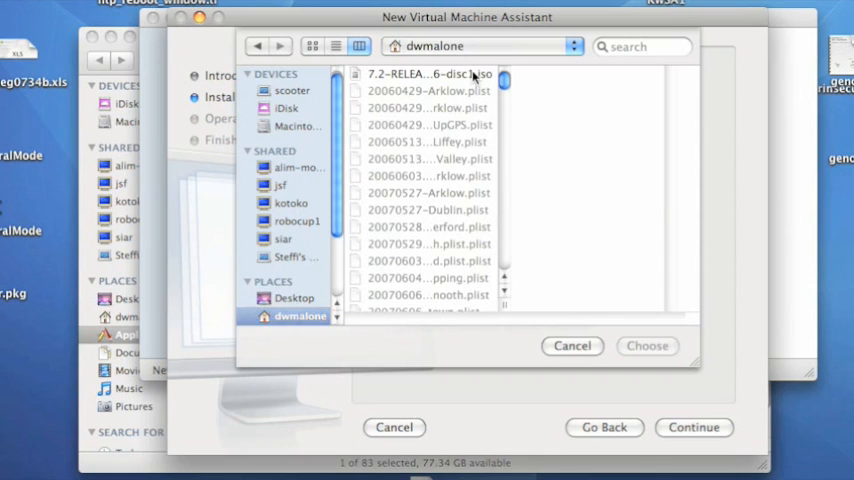
left_click(647, 345)
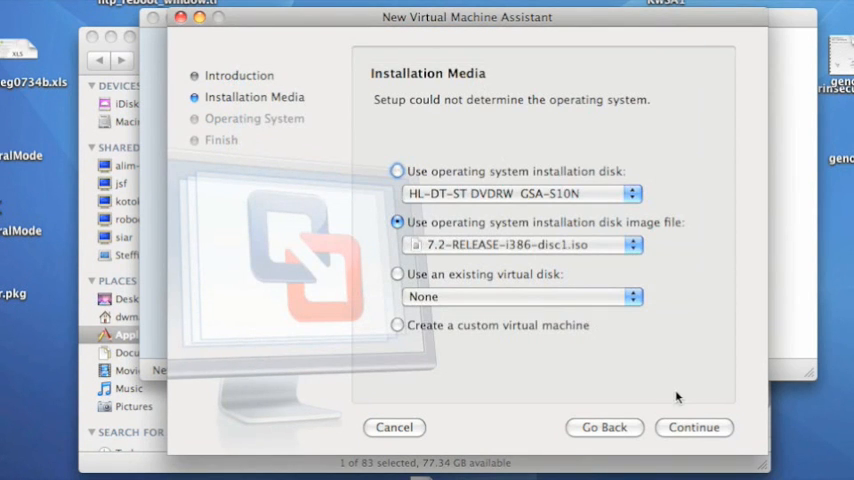
left_click(693, 427)
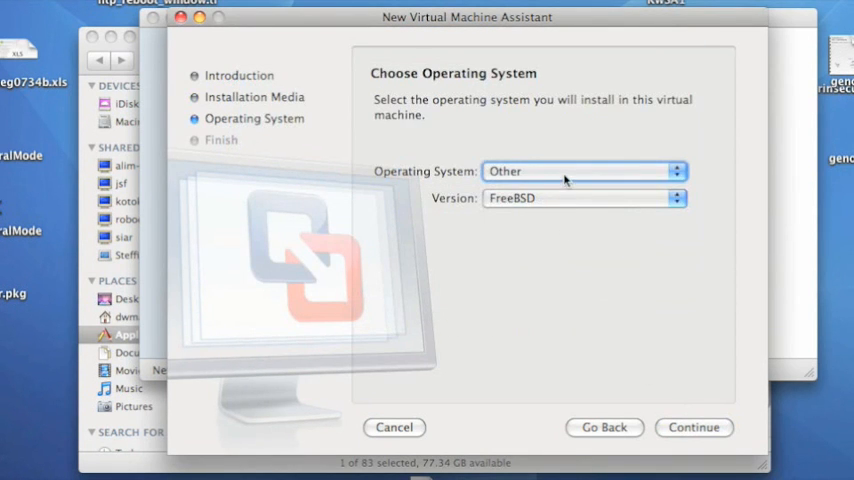
Keep FreeBSD as the guest OS, finish setup and save the machine as FreeBSD.
left_click(583, 198)
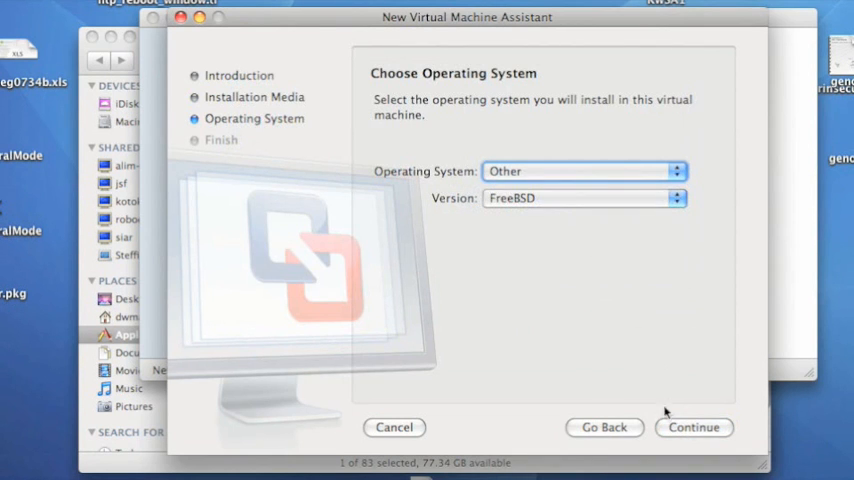
left_click(693, 427)
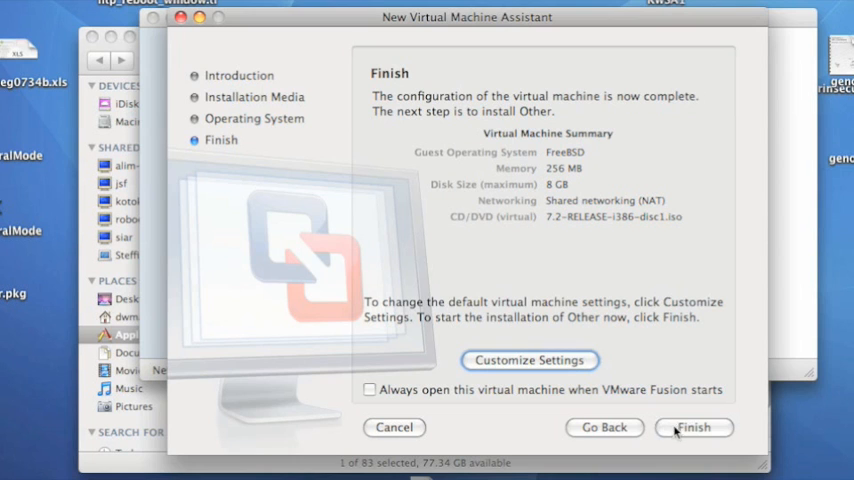
left_click(693, 427)
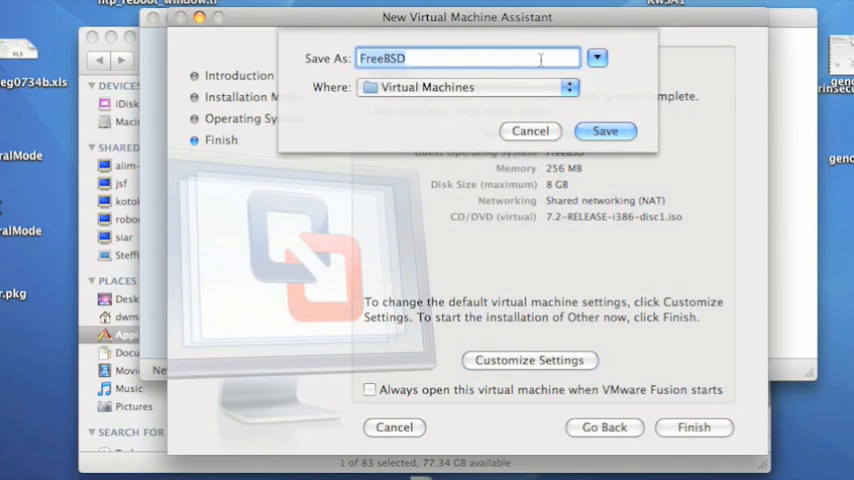
left_click(605, 131)
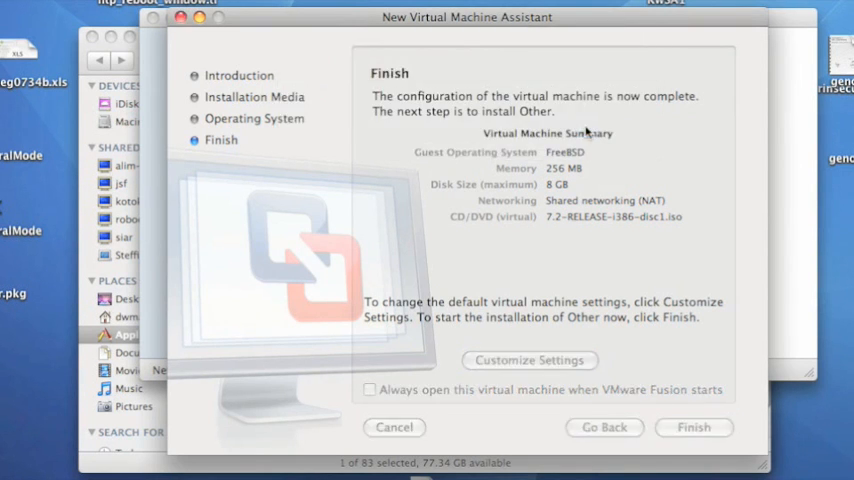
left_click(693, 427)
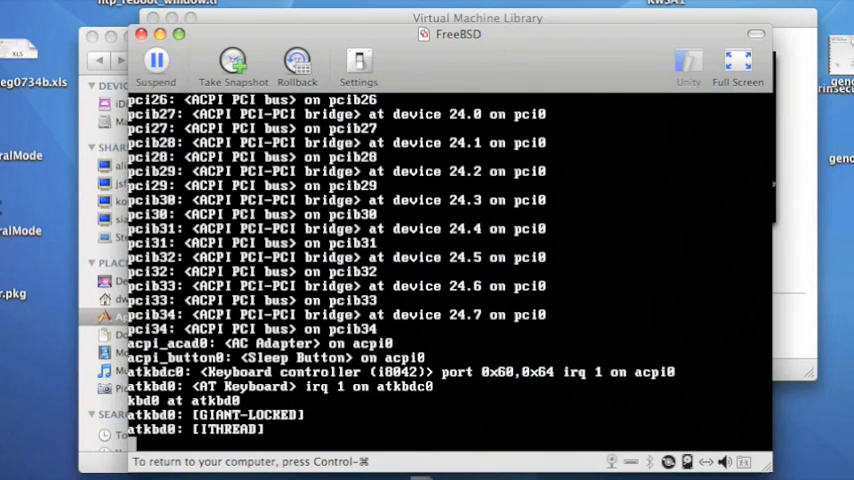
Watch the kernel probe messages scroll until the Country Selection menu appears.
scroll("down", 3)
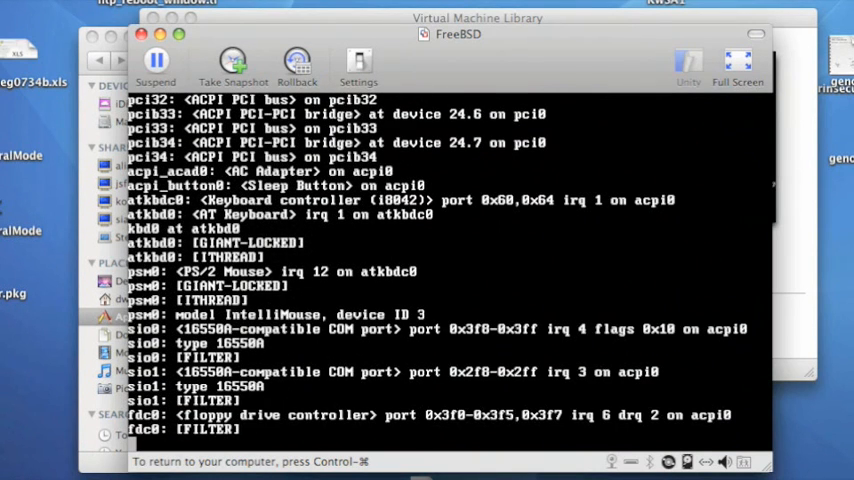
scroll("down", 3)
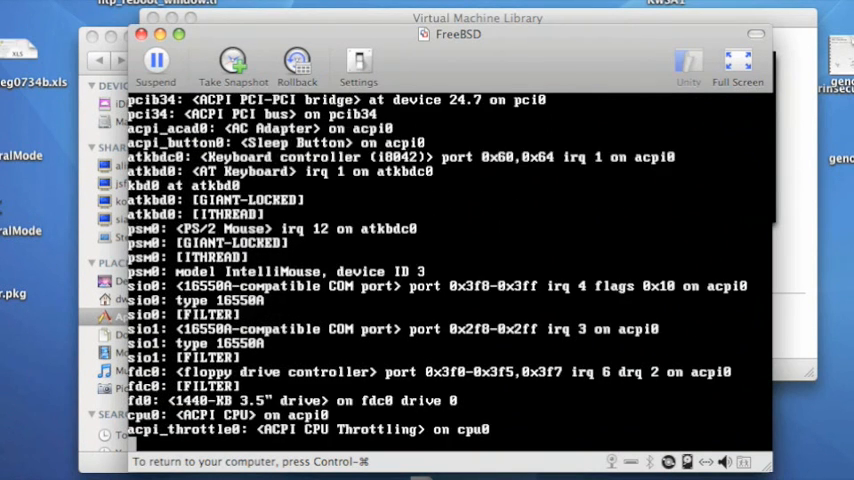
scroll("down", 3)
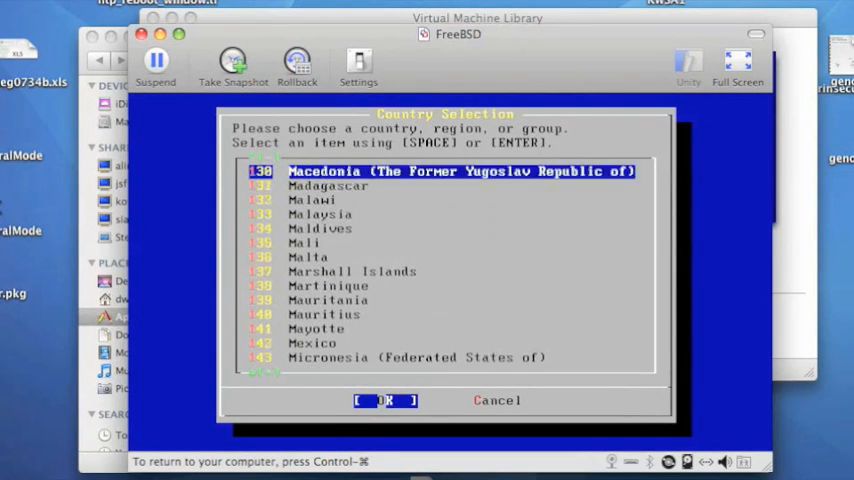
Choose Ireland as the country and begin the Standard installation.
scroll("up", 3)
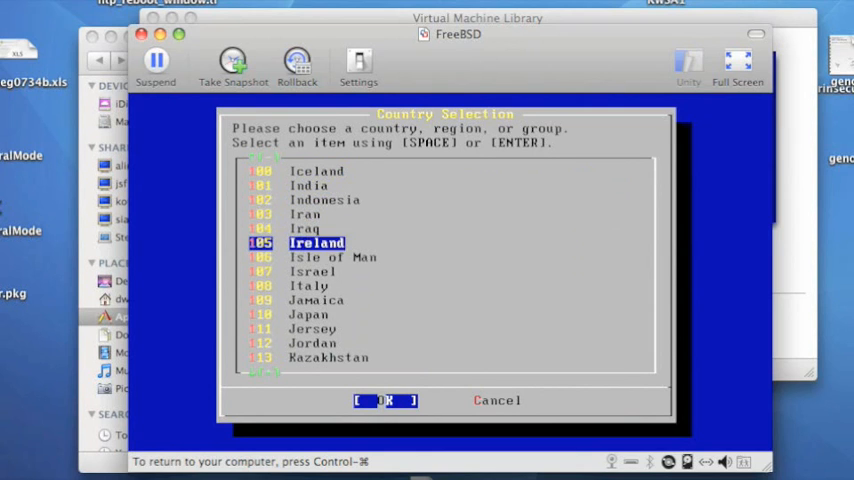
left_click(385, 400)
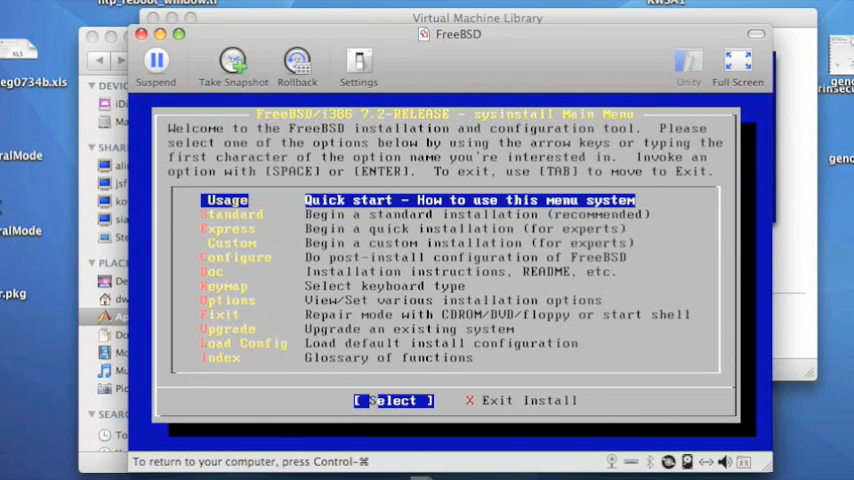
key("Down")
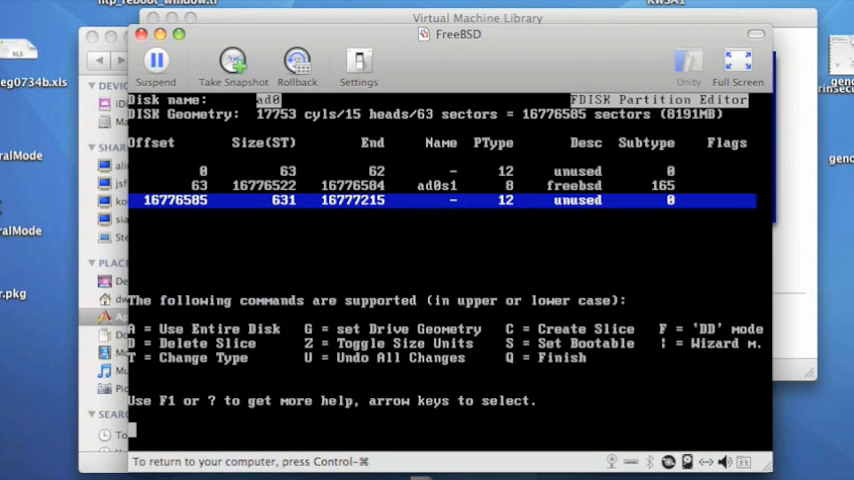
Finish the ad0s1 FreeBSD slice and install the FreeBSD BootMgr boot manager.
key("Up")
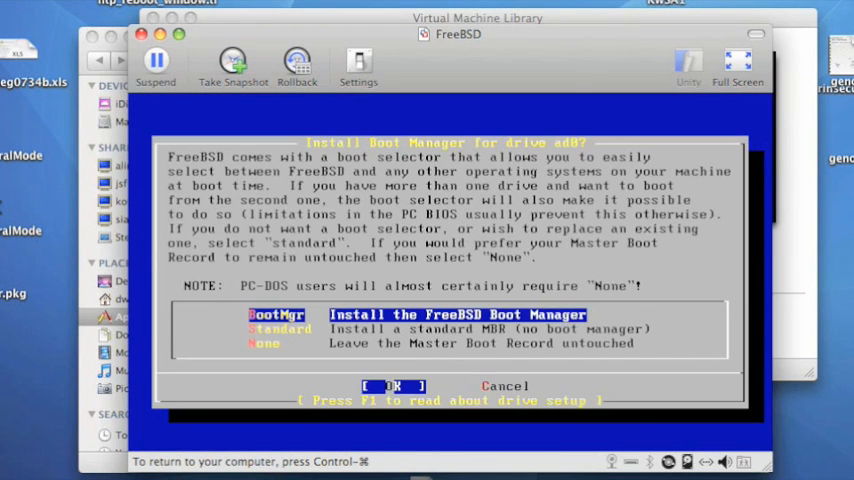
left_click(392, 386)
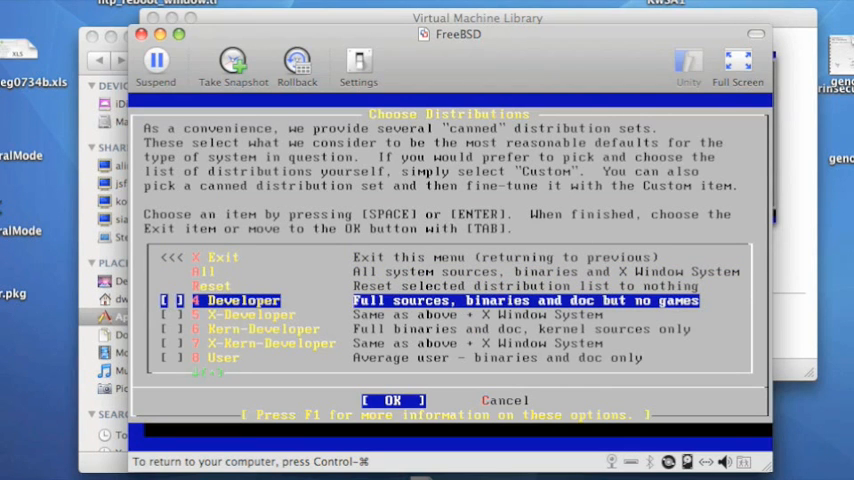
Choose the Developer distribution with ports, confirm CD/DVD media and accept the Last Chance warning.
left_click(392, 400)
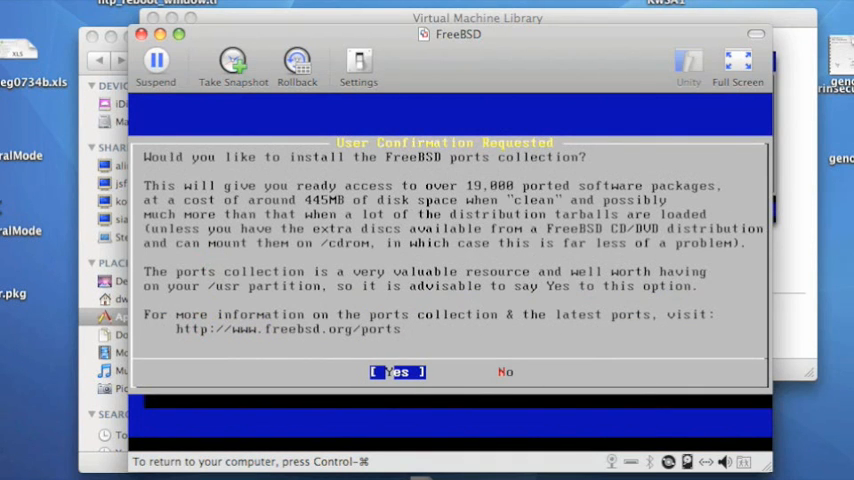
left_click(396, 371)
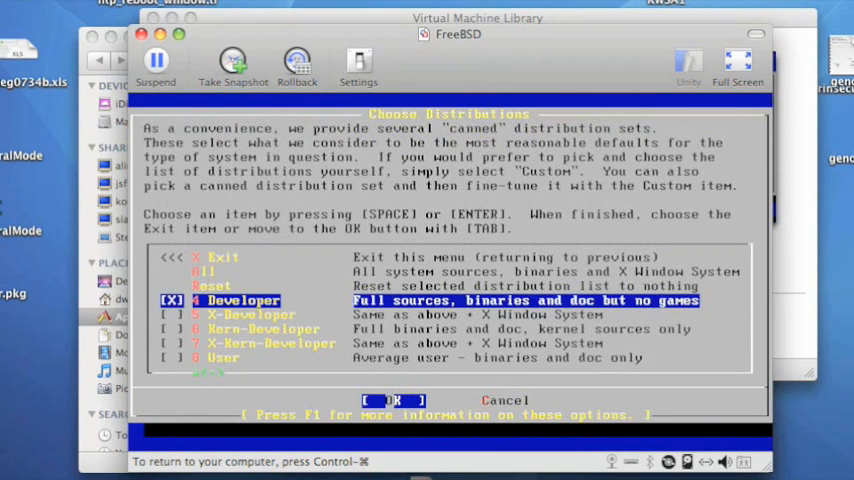
left_click(392, 400)
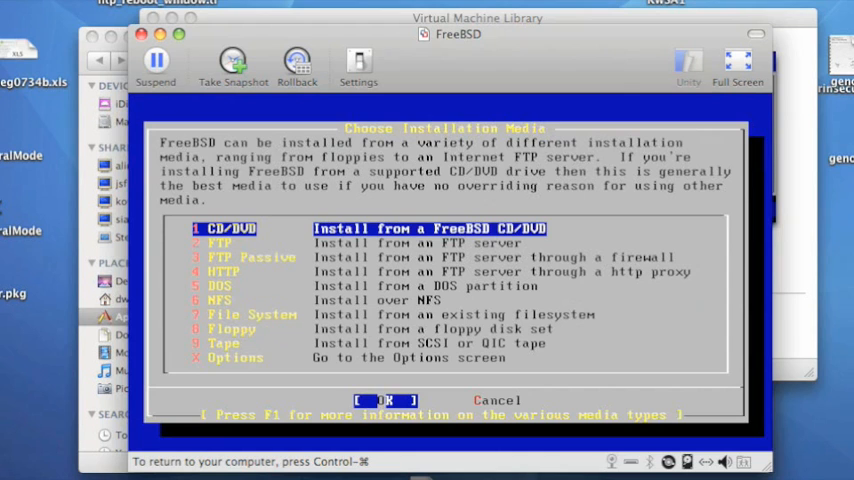
left_click(384, 400)
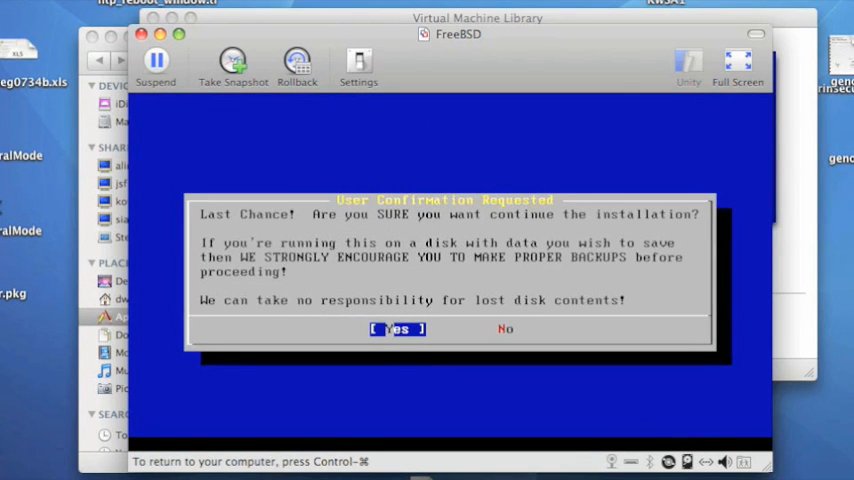
left_click(396, 329)
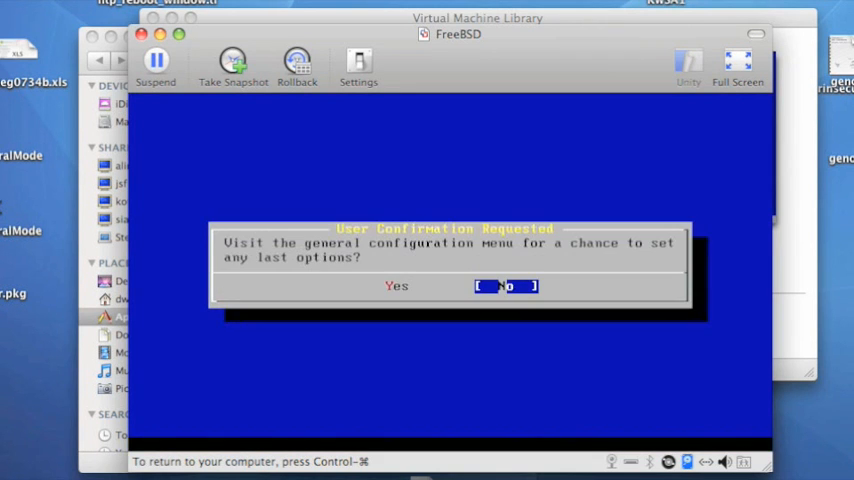
Open the general Configuration Menu and move down to Networking.
key("Left")
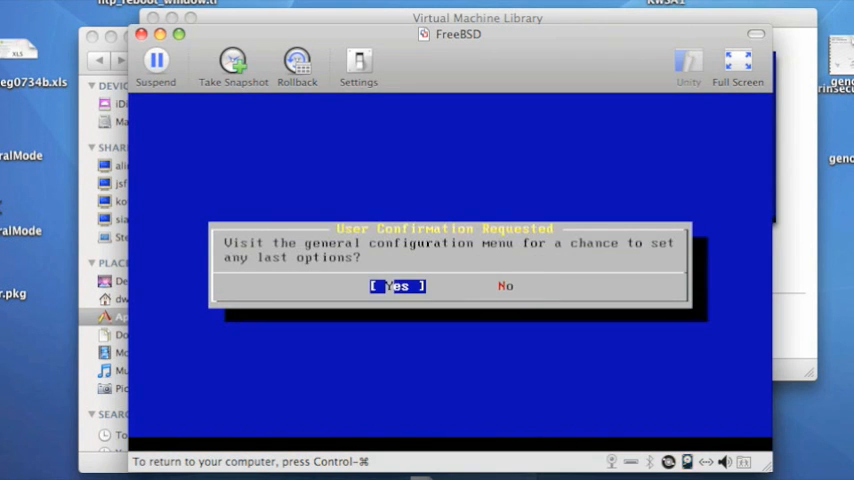
left_click(397, 286)
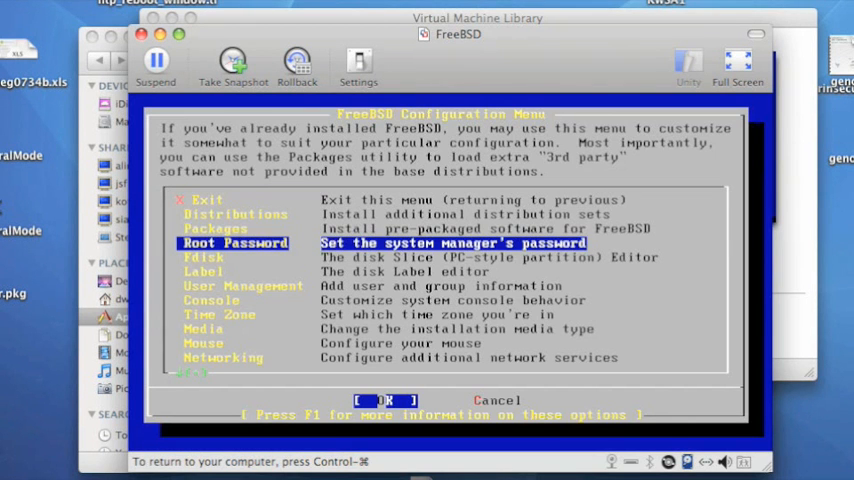
key("Down")
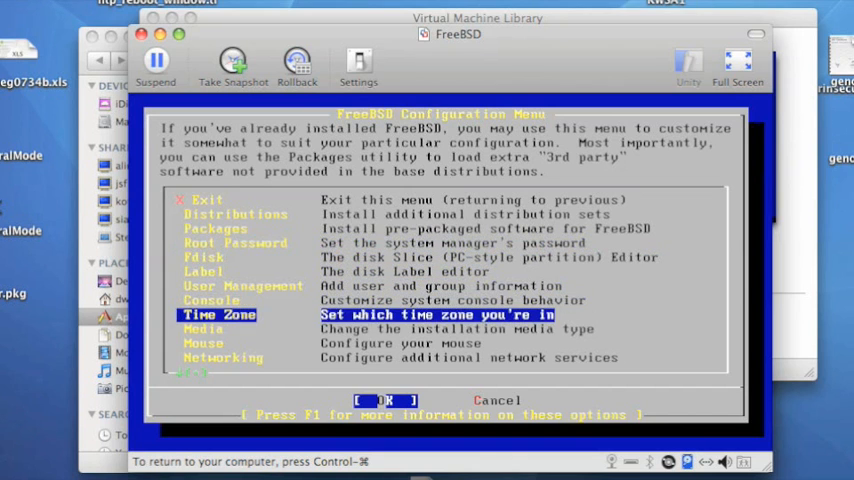
key("Down")
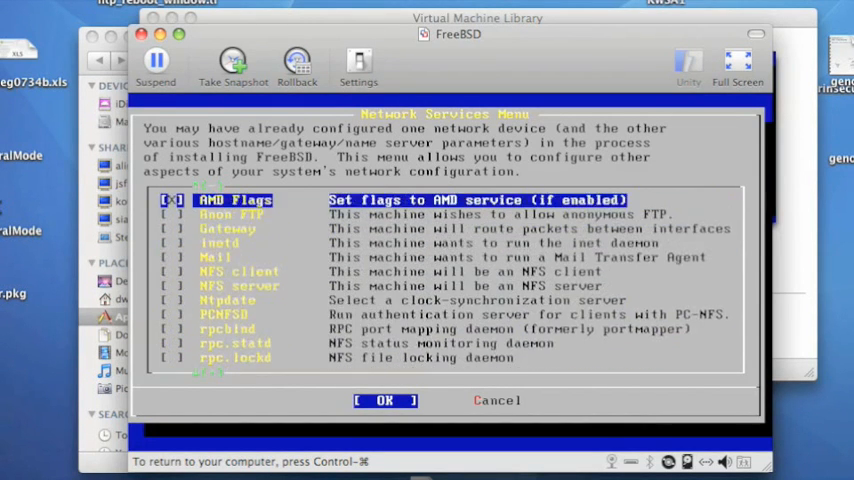
Select Interfaces and pick the em0 Intel PRO/1000 Ethernet card.
left_click(385, 400)
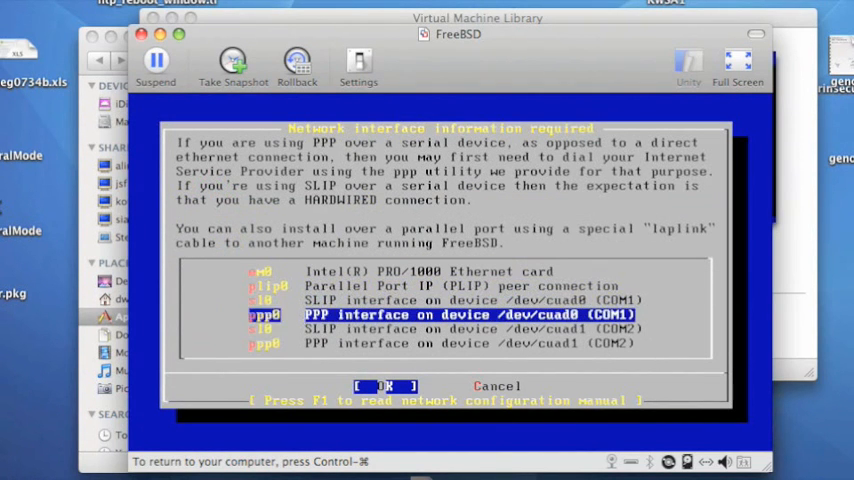
key("Down")
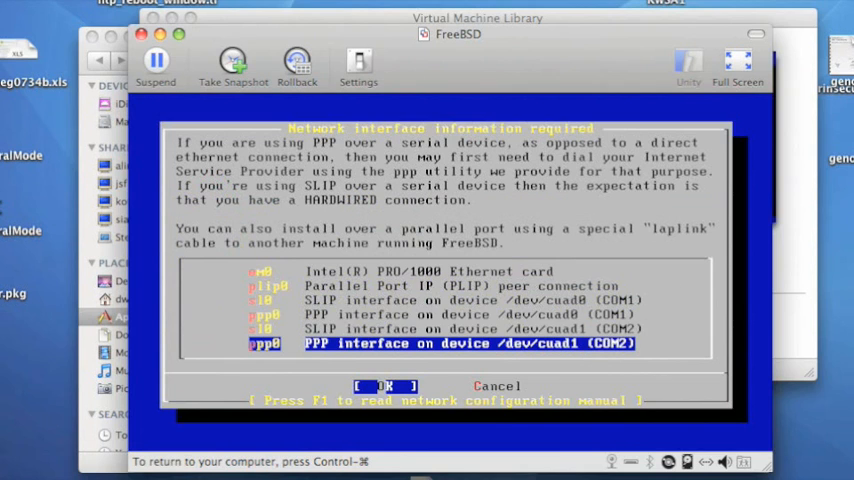
left_click(384, 386)
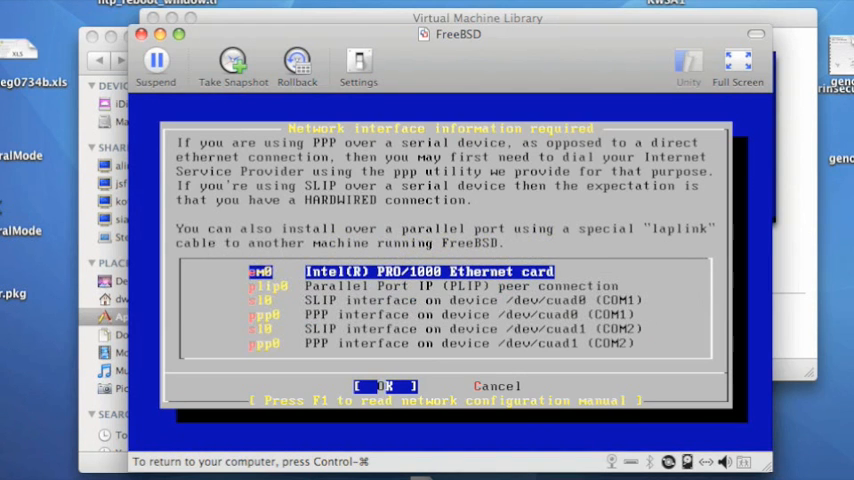
left_click(385, 385)
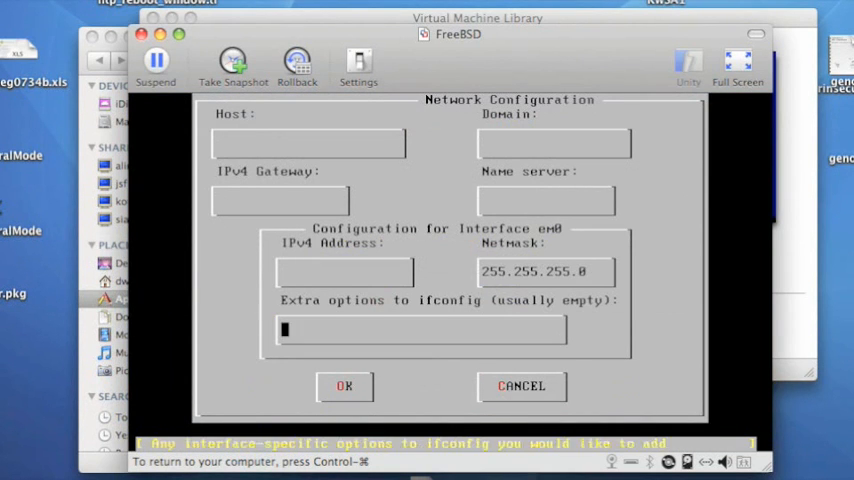
Enter host dummynet, gateway 10.0.0.1, name server 10.0.0.53 and bring em0 up.
left_click(344, 386)
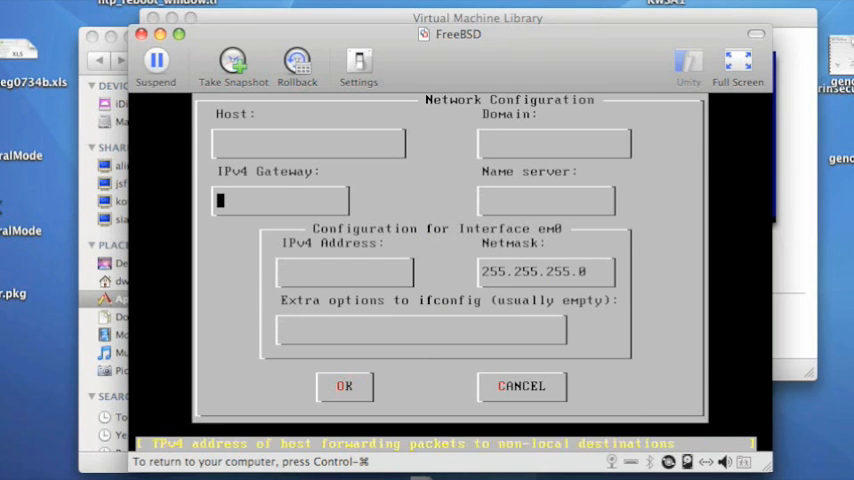
type("ga")
left_click(308, 143)
type("dummynet")
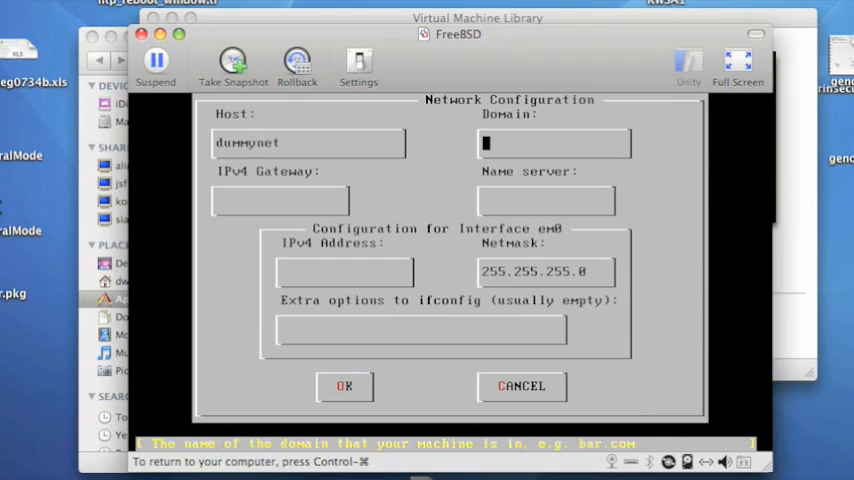
type("10.0.0")
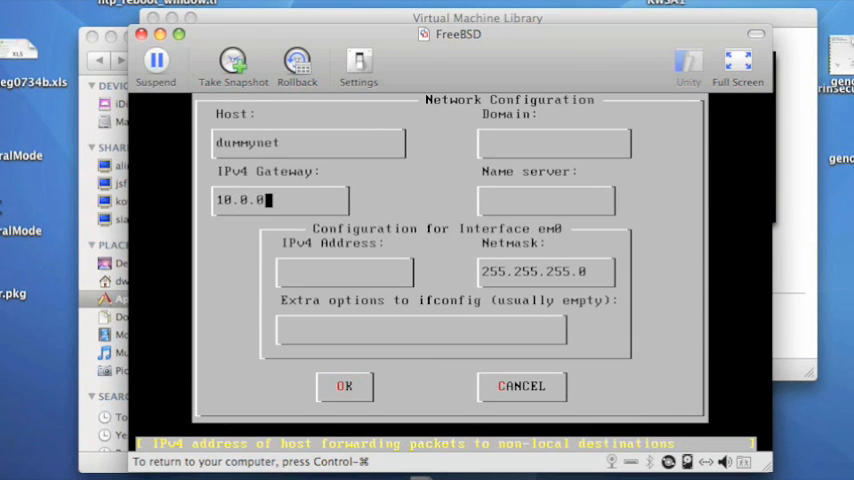
type("10.0.0.53")
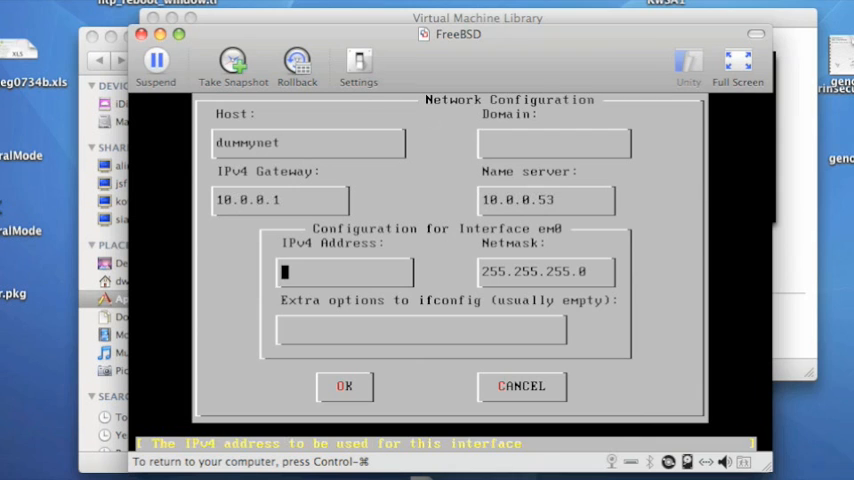
type("10.0.0.")
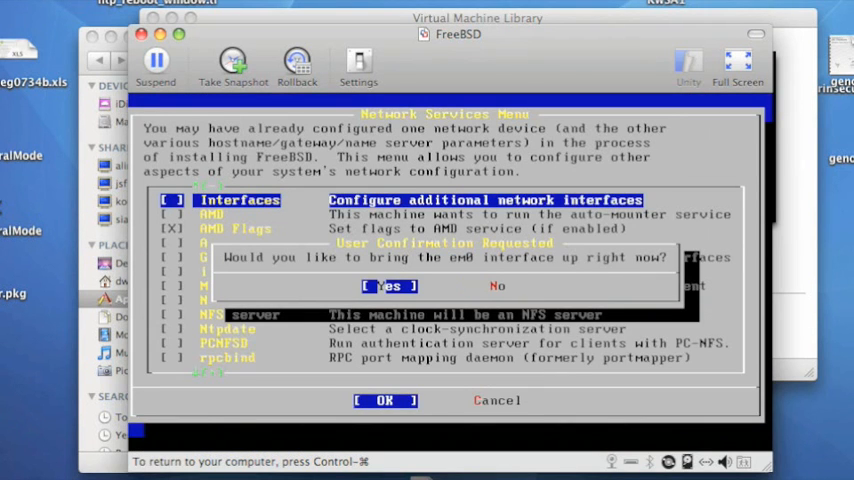
left_click(388, 285)
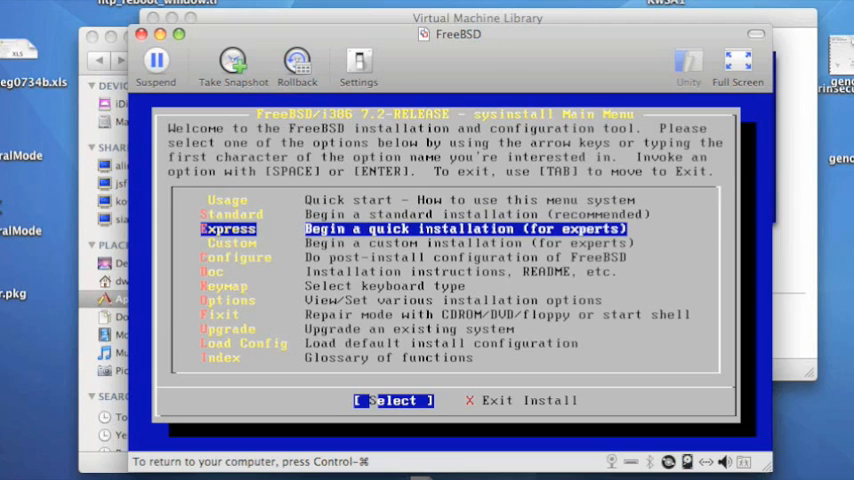
Exit Install and disconnect the locked installation CD so the VM reboots.
key("Tab")
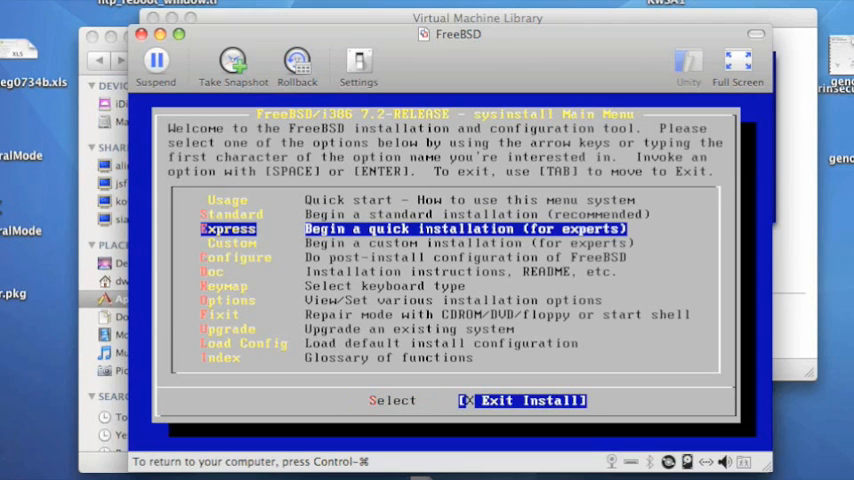
left_click(520, 400)
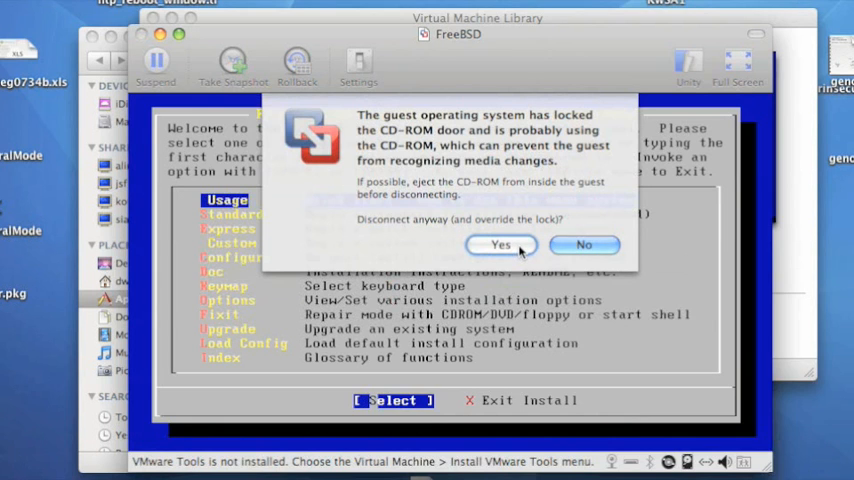
left_click(500, 244)
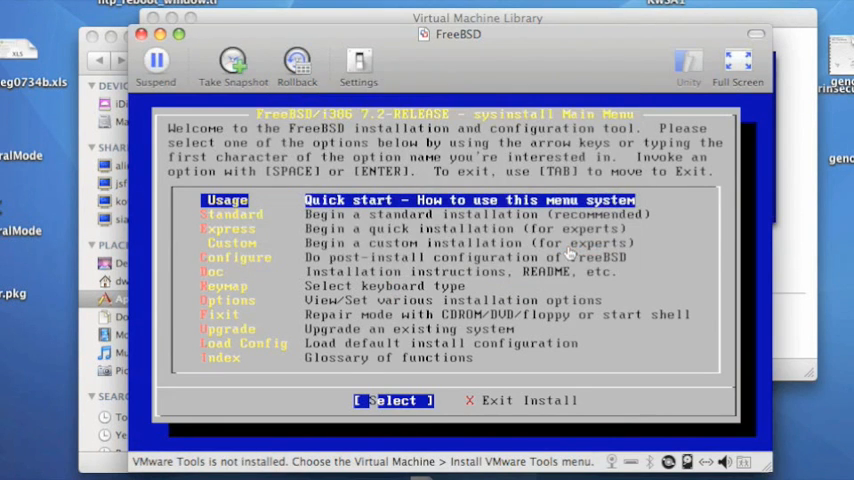
left_click(497, 400)
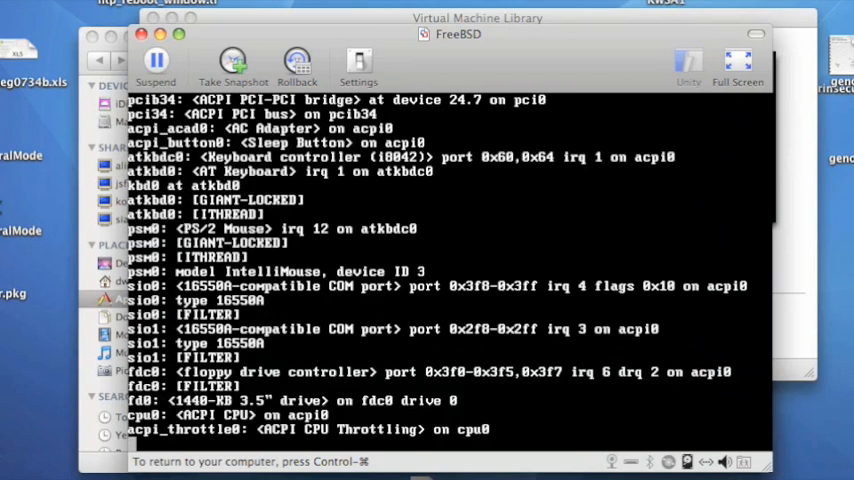
Watch the disk boot messages until the SSH host keys are generated and sshd starts.
scroll("down", 3)
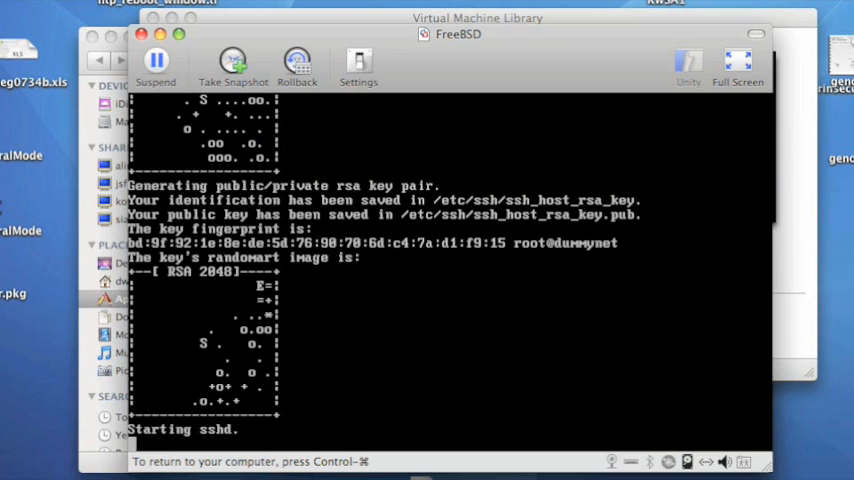
scroll("down", 3)
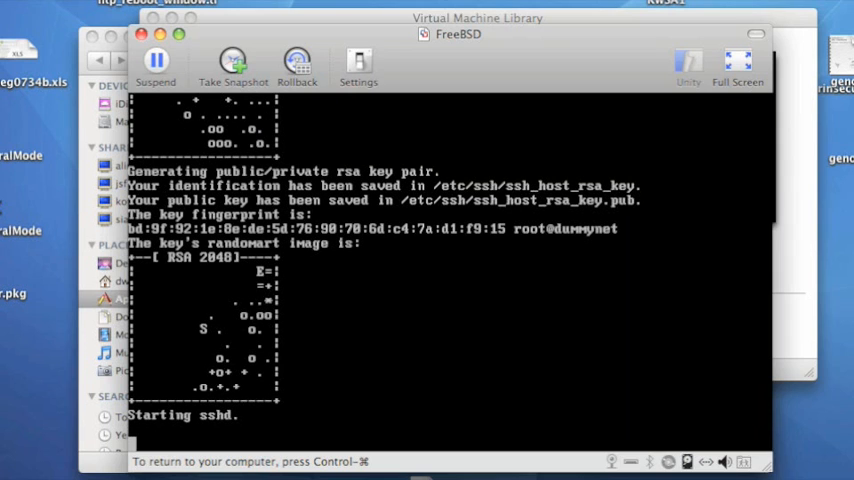